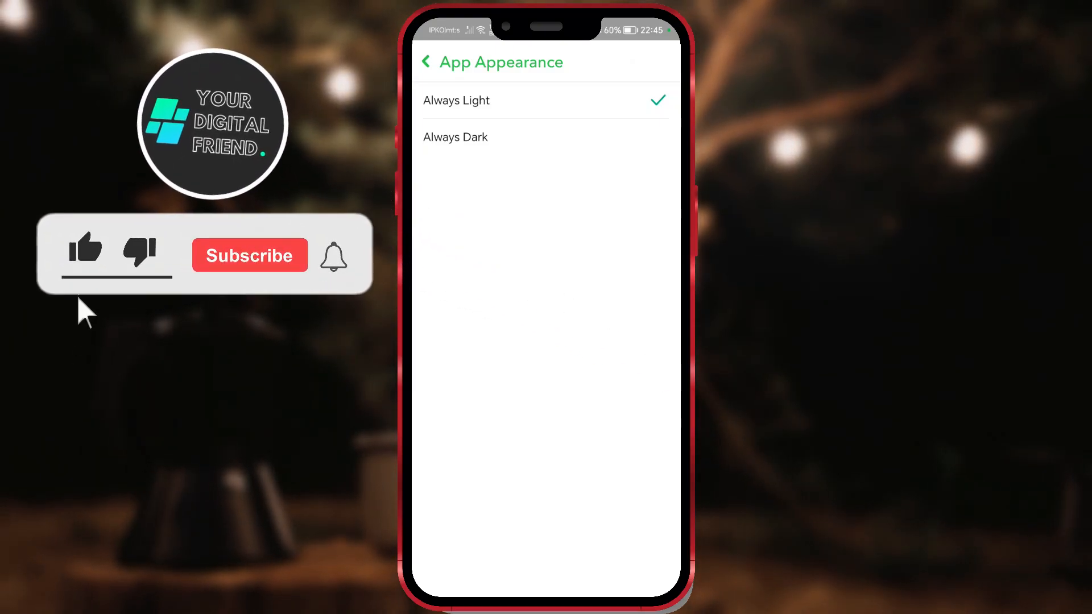
- Choose Always Dark in App Appearance and restart Snapchat from the update dialog
left_click(86, 249)
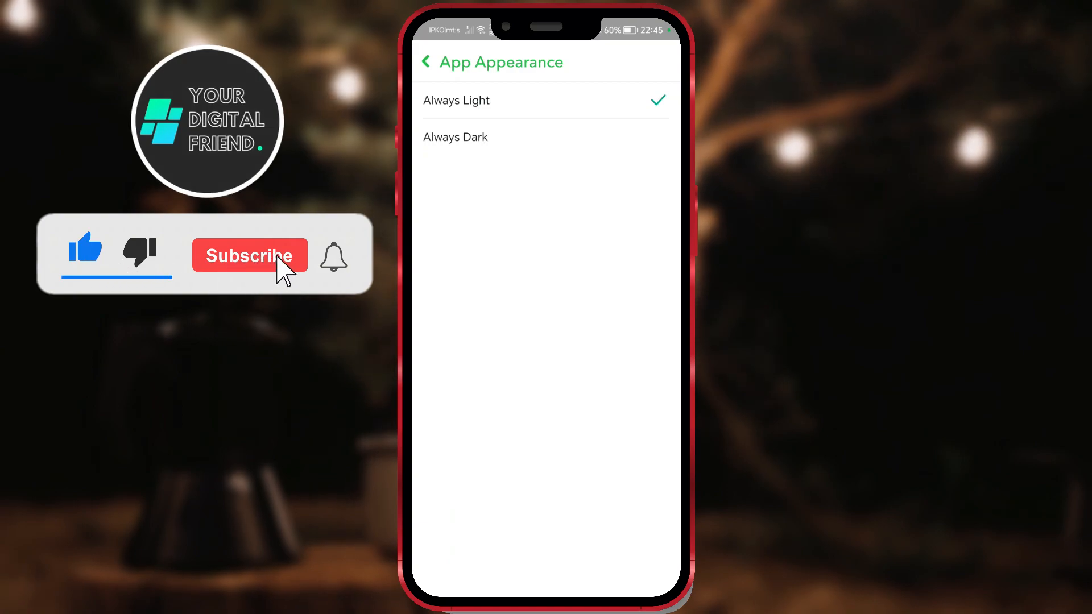
left_click(455, 137)
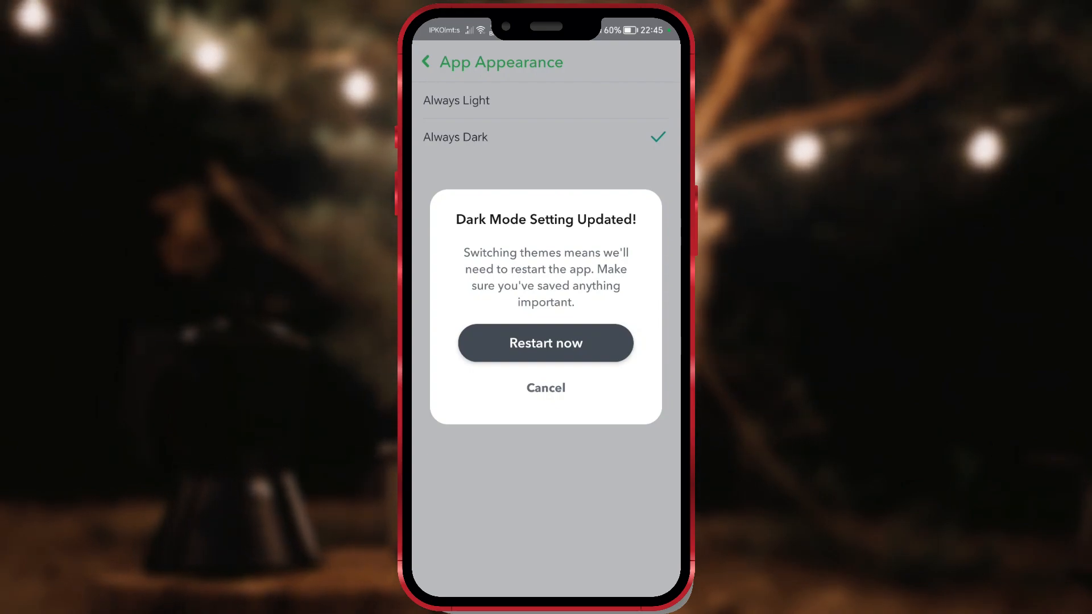
left_click(546, 343)
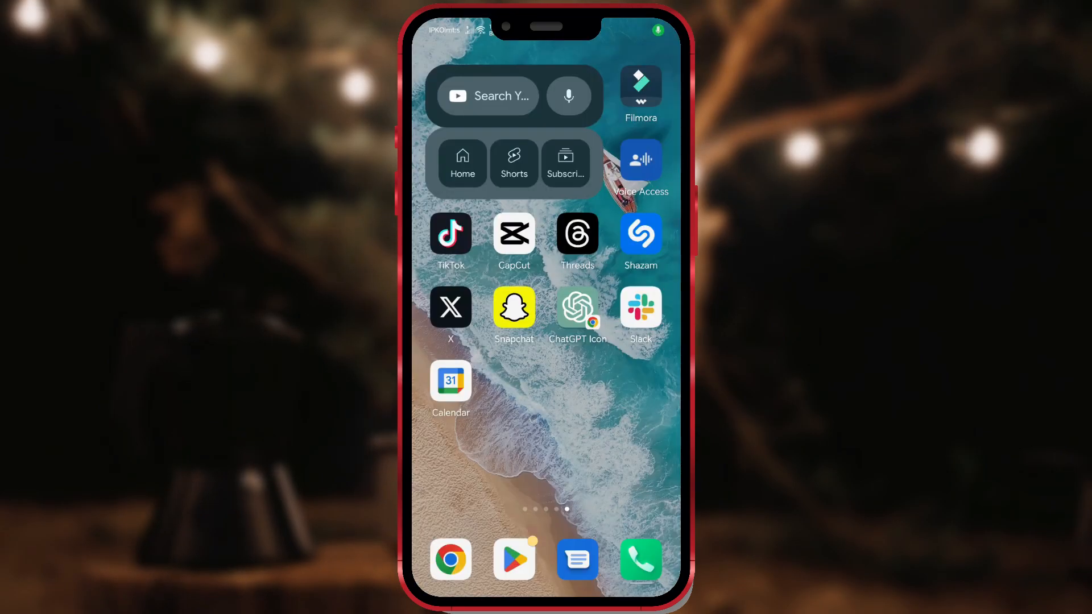
- Launch Snapchat from the home screen and open Settings via the profile gear icon
left_click(514, 307)
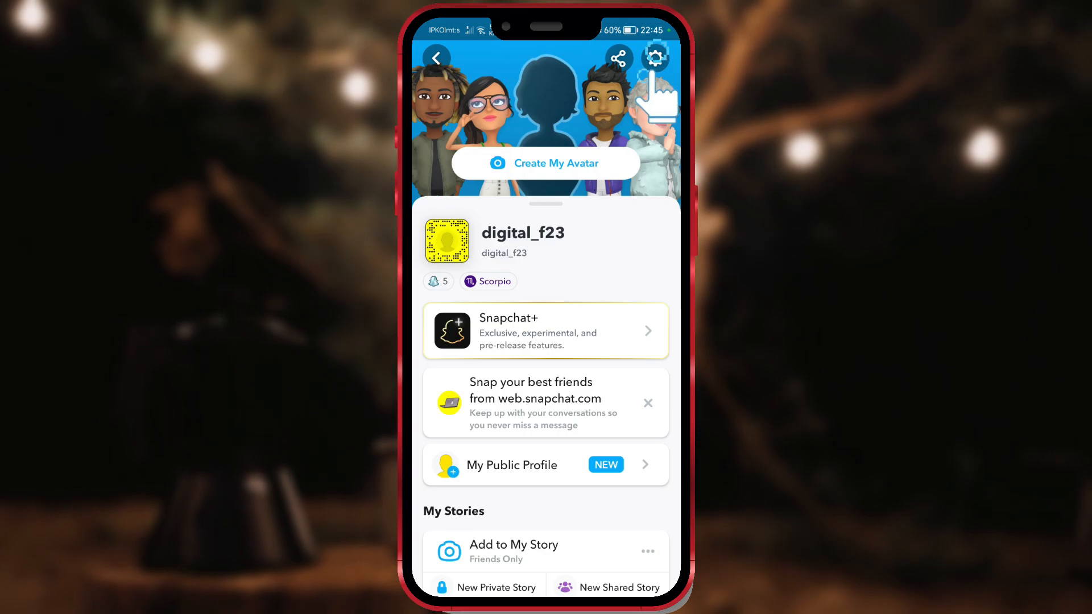
left_click(654, 59)
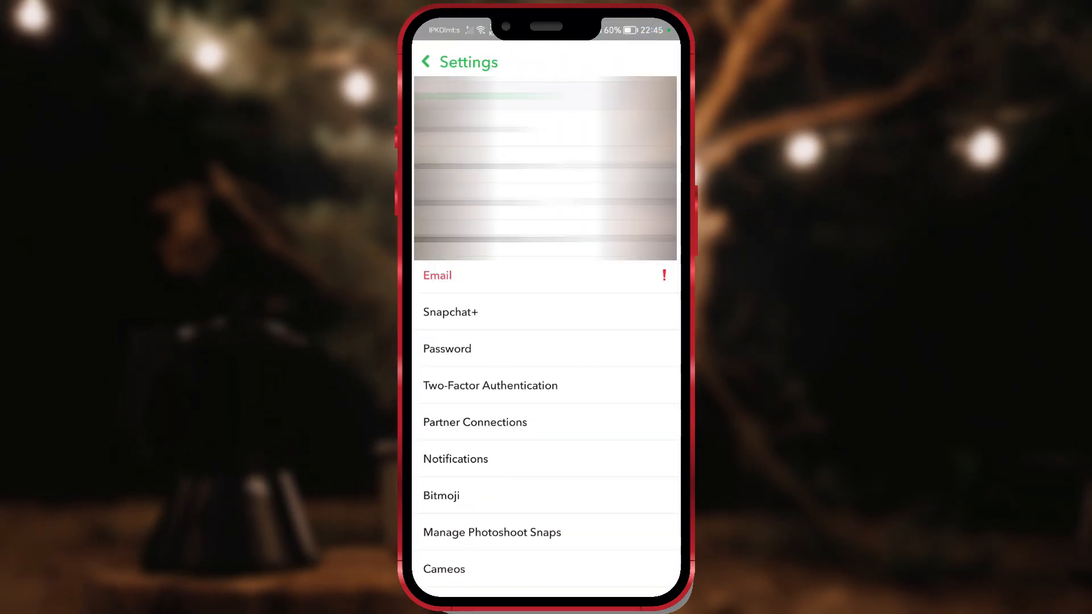
- Select Always Dark under App Appearance in Settings and restart the app
scroll("down", 3)
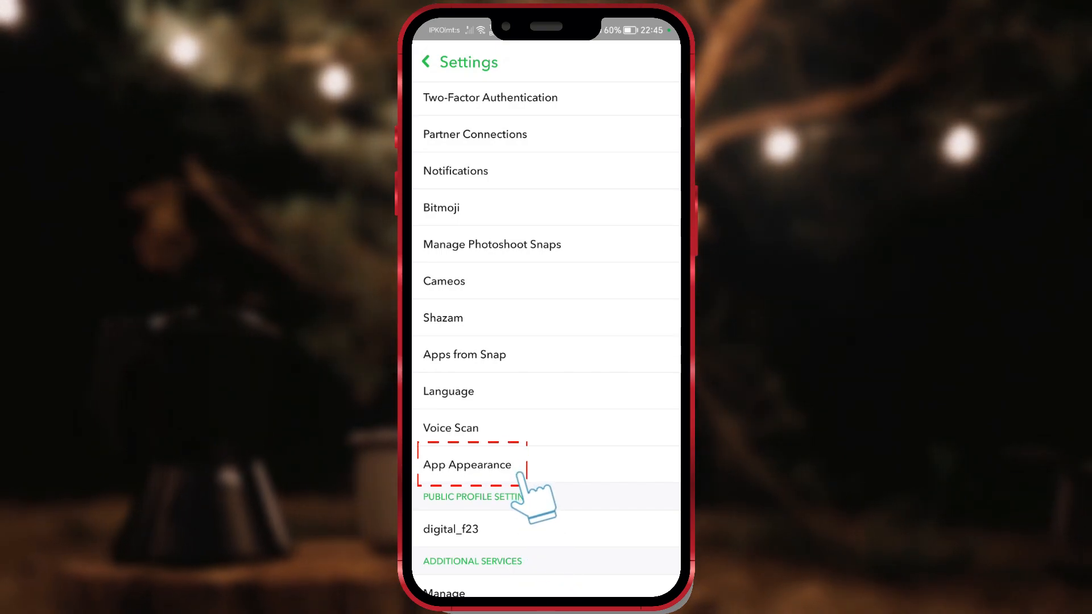
left_click(466, 465)
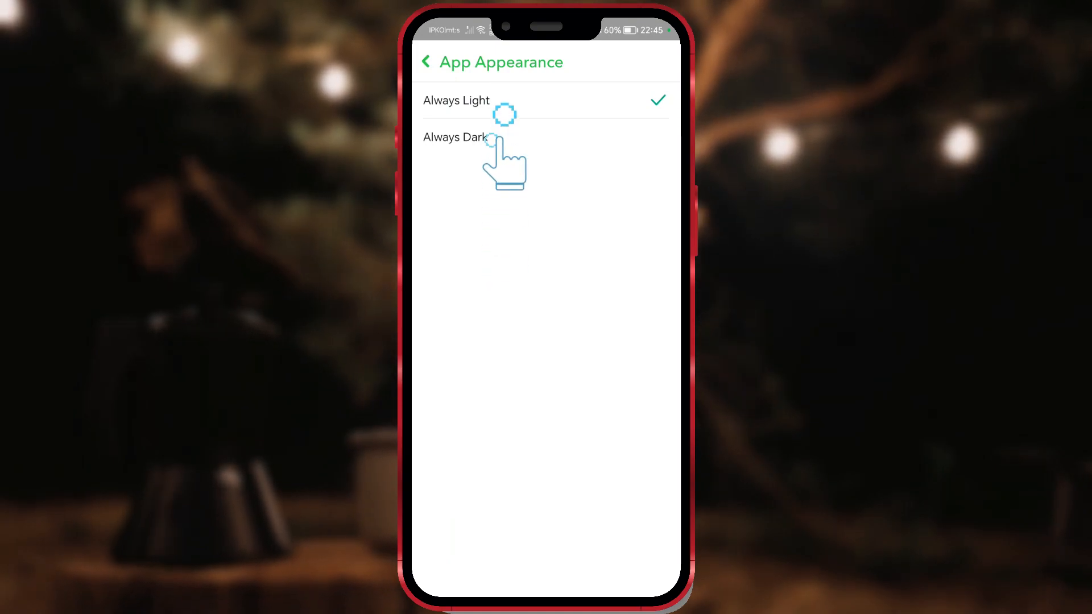
left_click(489, 137)
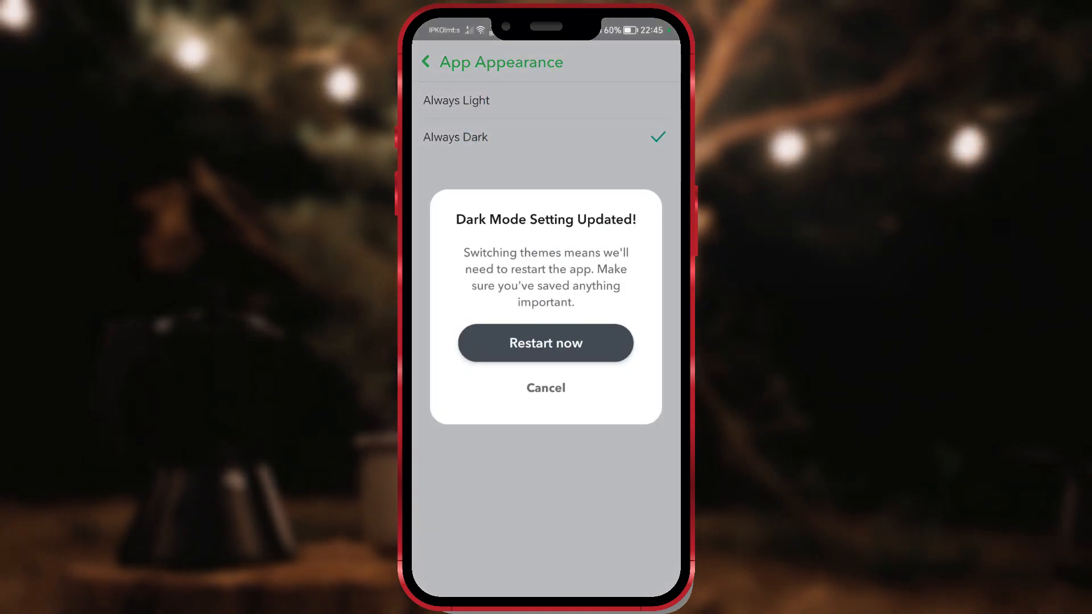
left_click(545, 344)
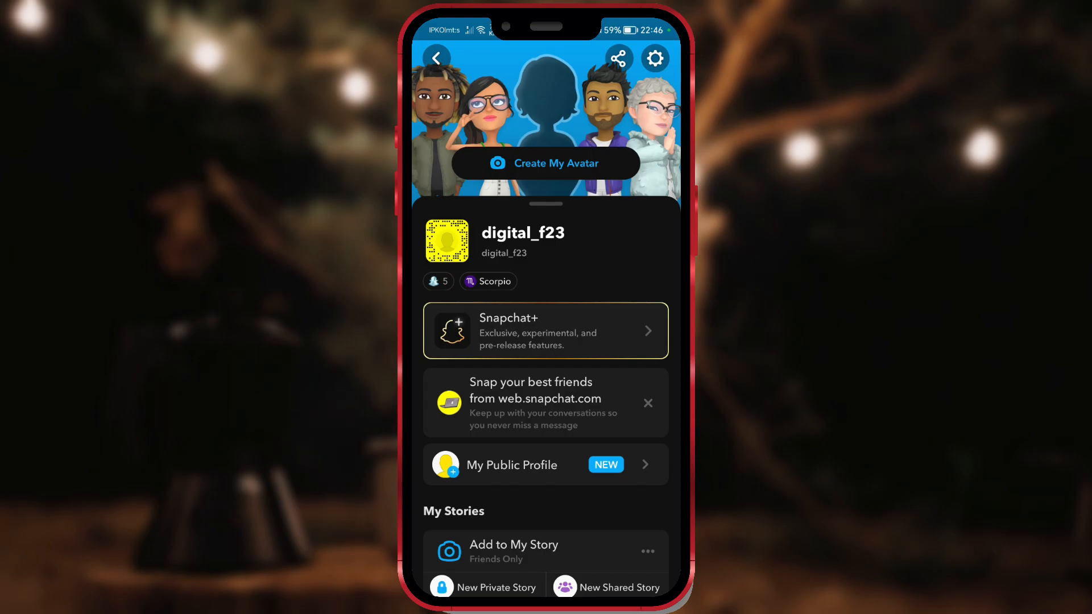
- Scroll through the dark-themed profile, then go back to the camera screen
scroll("down", 3)
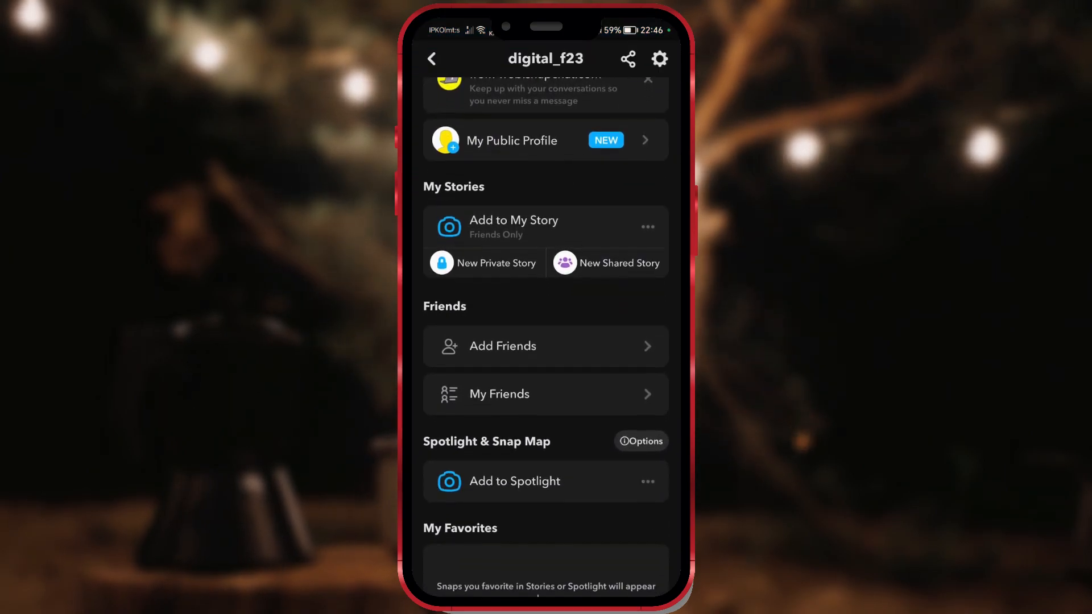
scroll("down", 3)
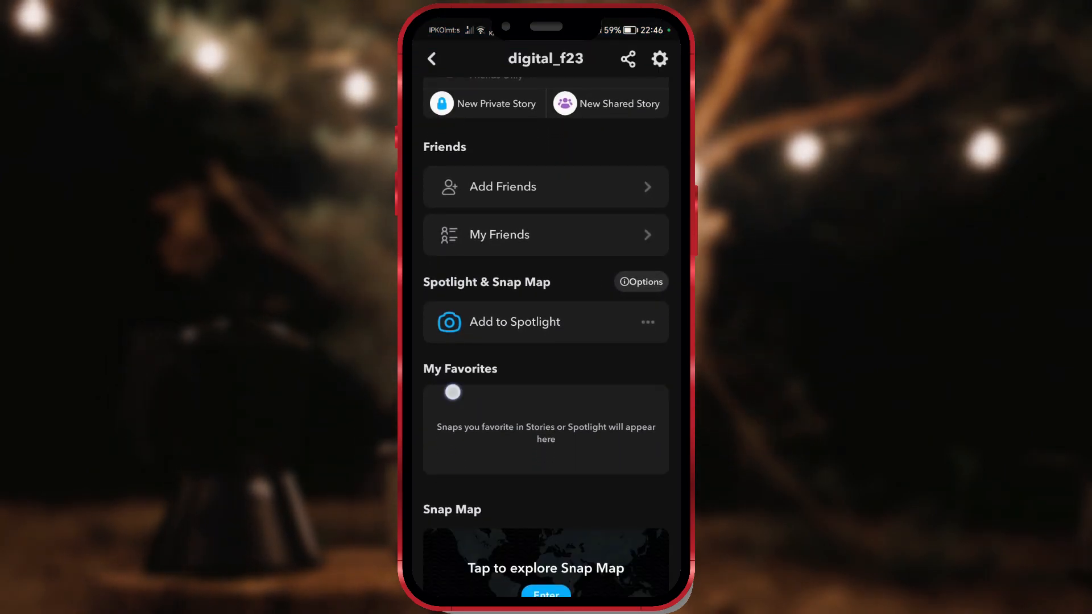
left_click(431, 60)
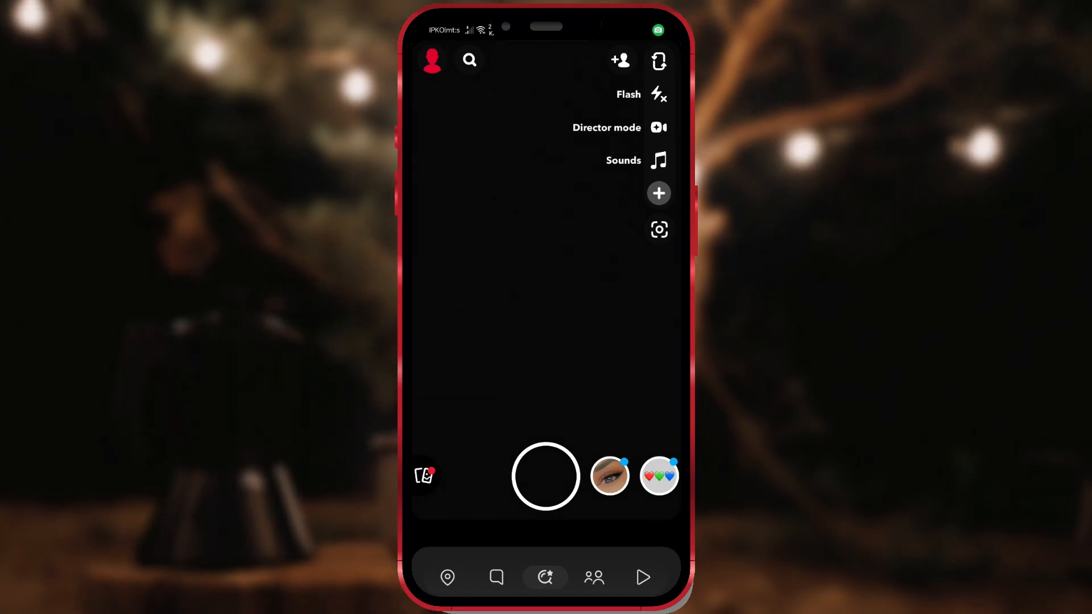